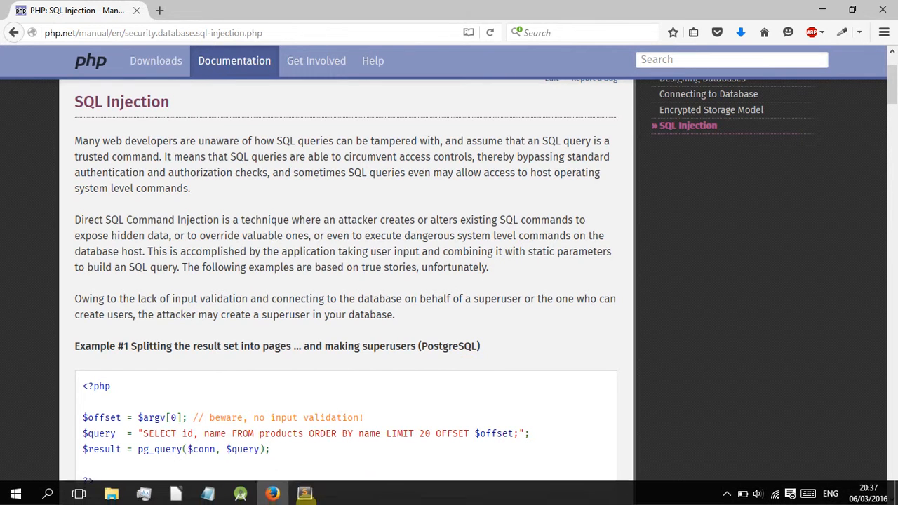
mouse_move(305, 494)
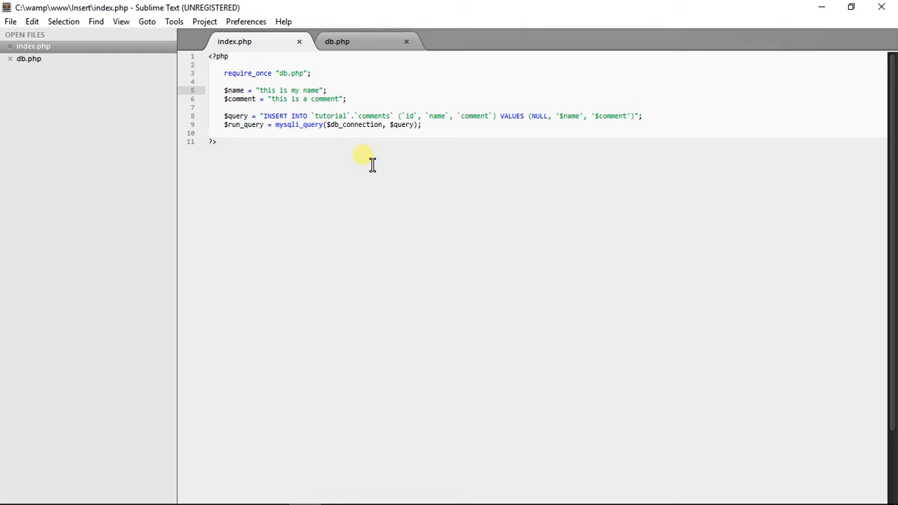
- Wrap the name and comment strings on lines 5-6 in mysqli_real_escape_string($db_connection, ...)
type("mys")
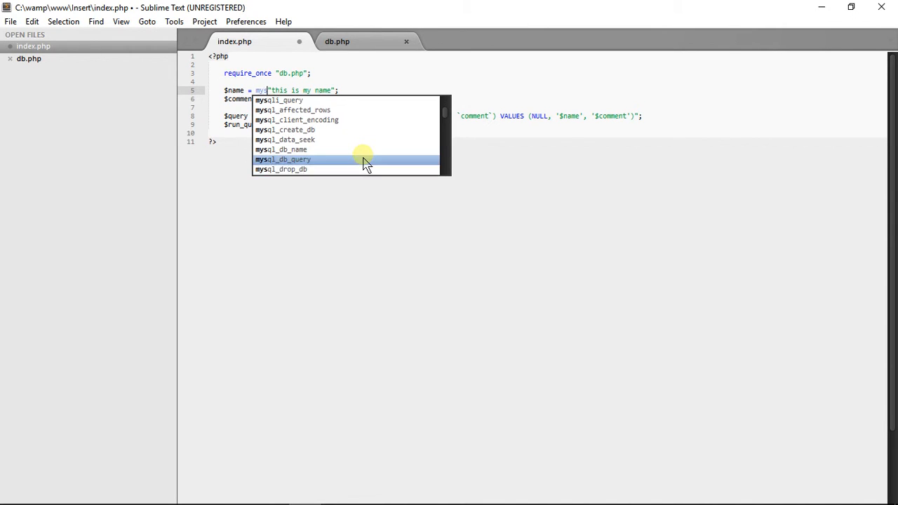
type("i")
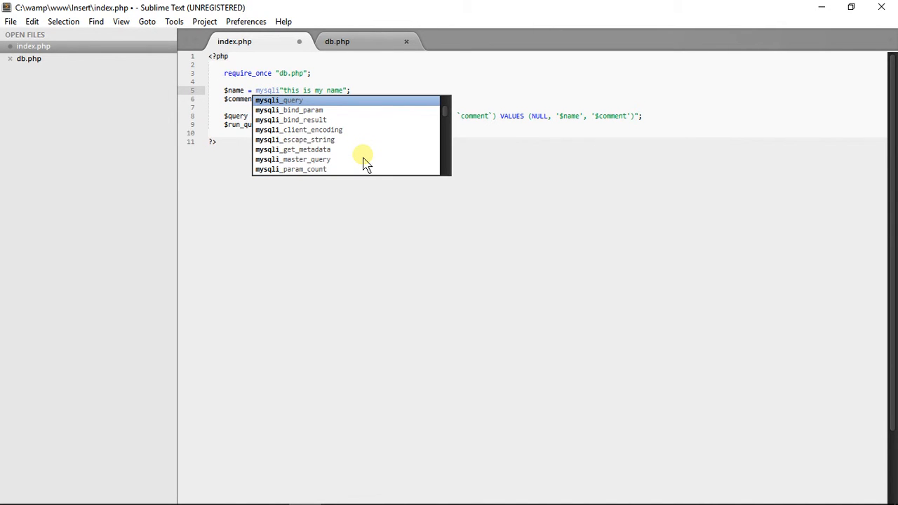
type("_real_")
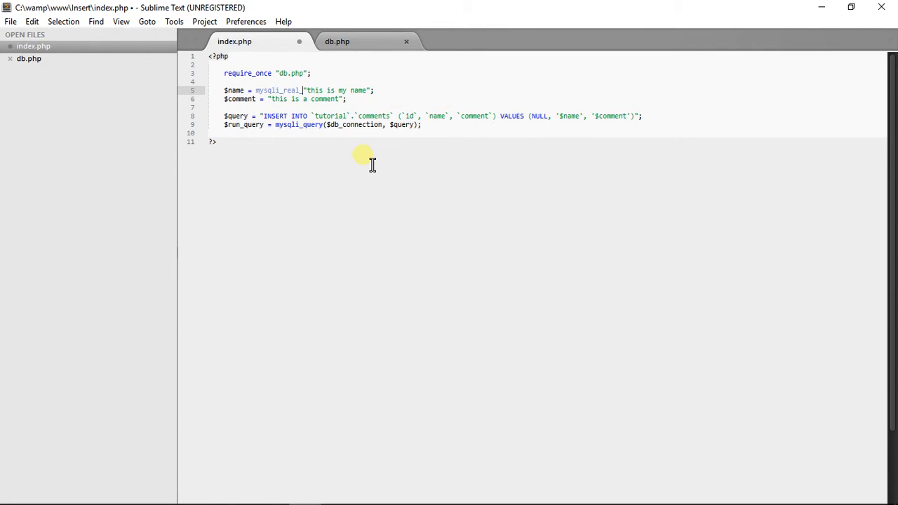
type("escape_")
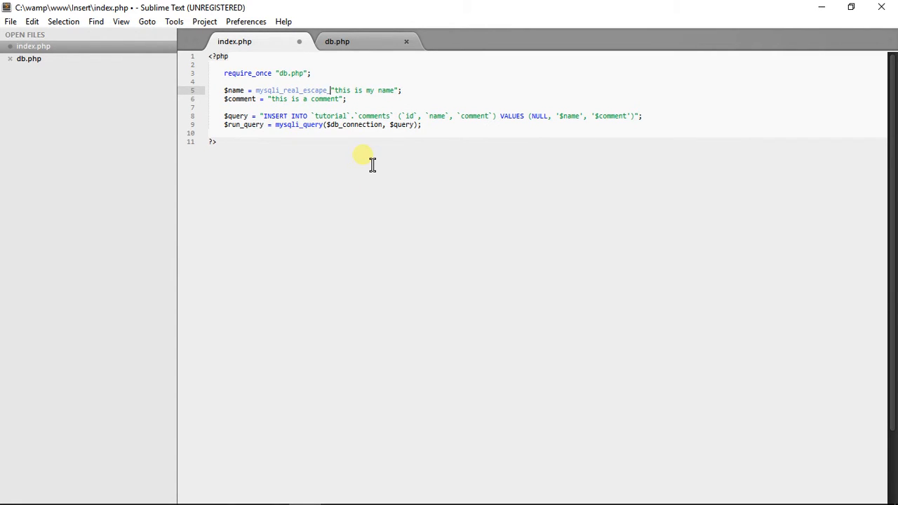
type("string(")
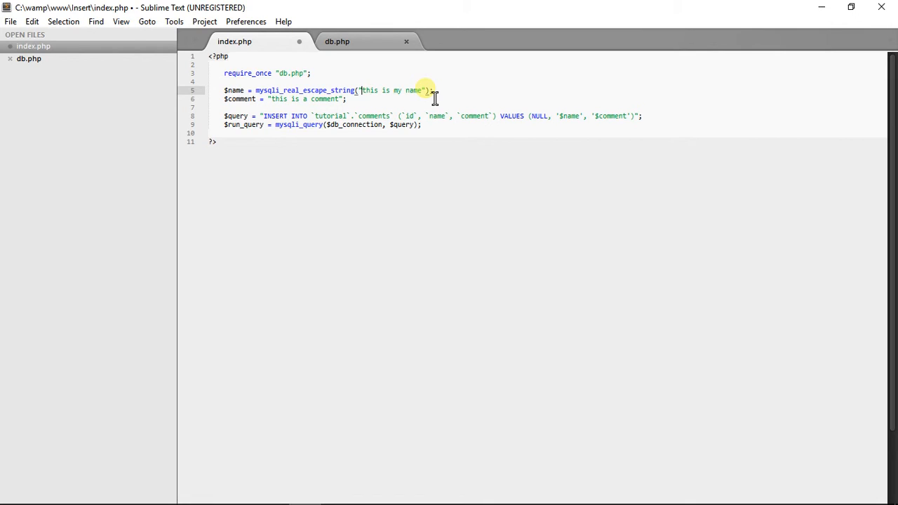
type("$db_connection,")
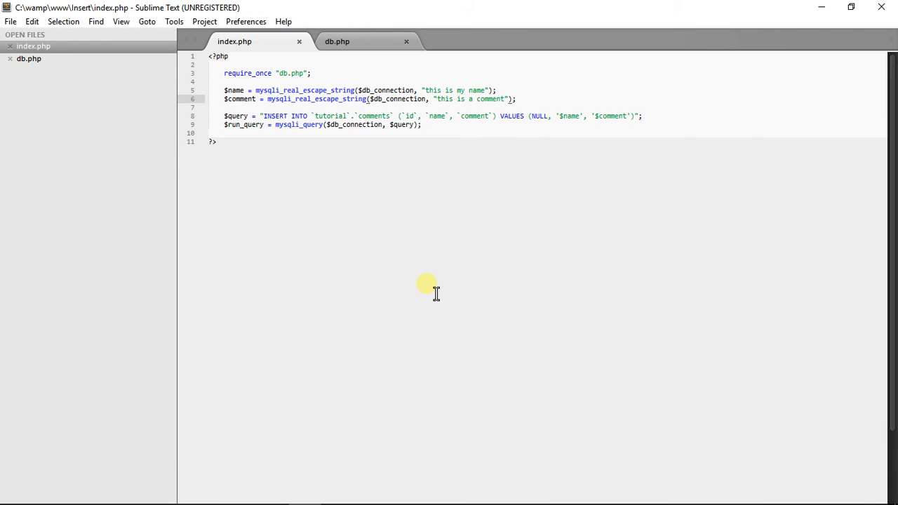
left_click(272, 491)
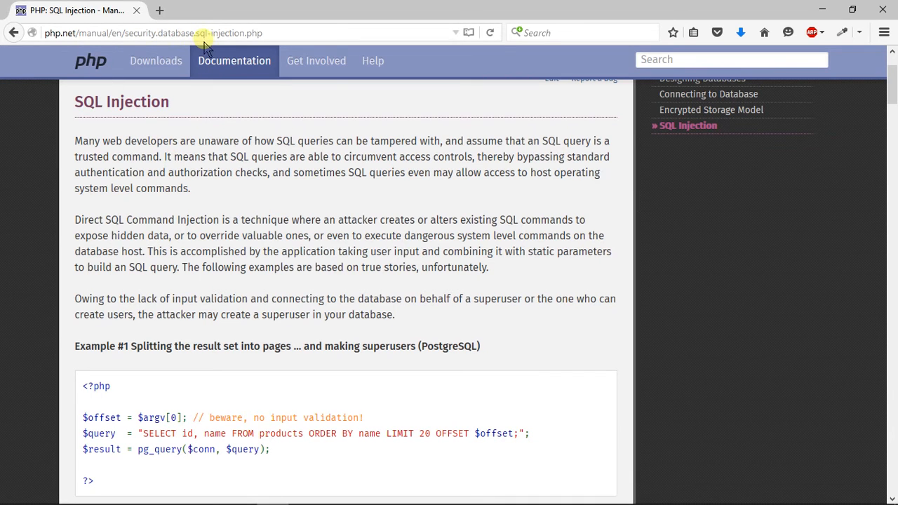
double_click(161, 188)
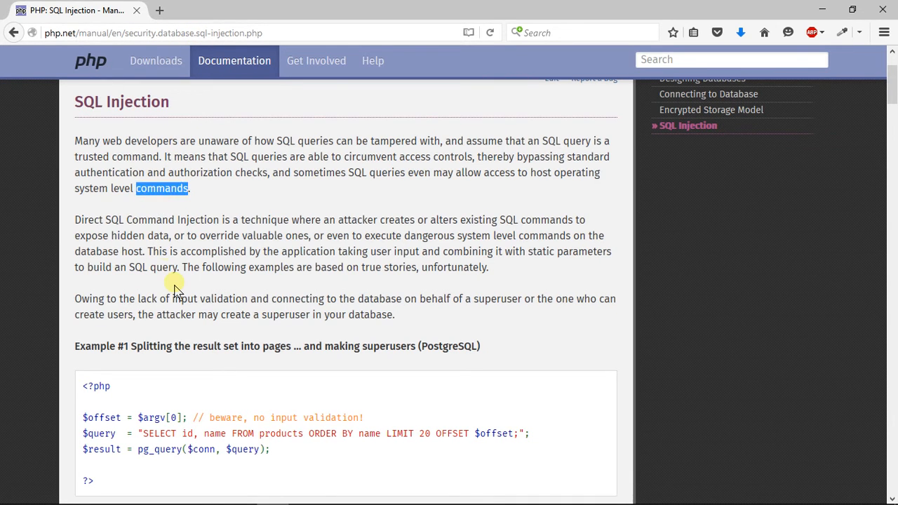
scroll("up", 3)
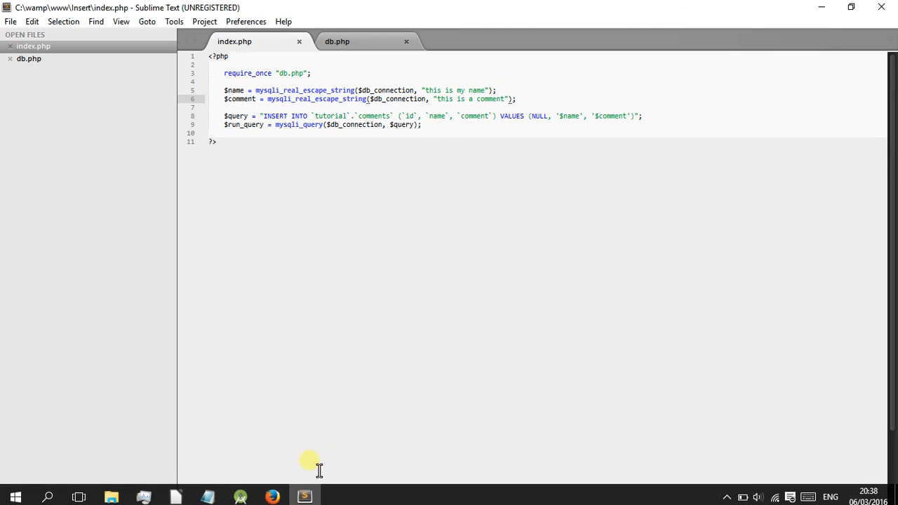
mouse_move(377, 359)
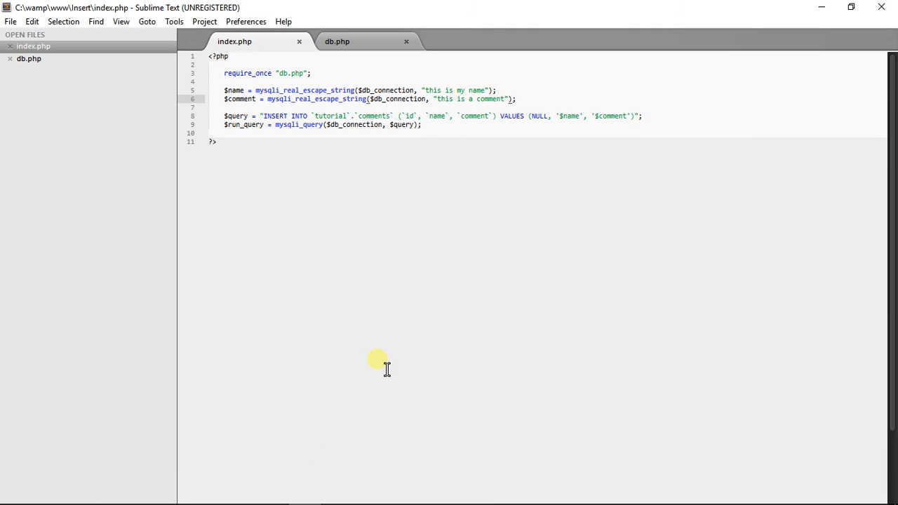